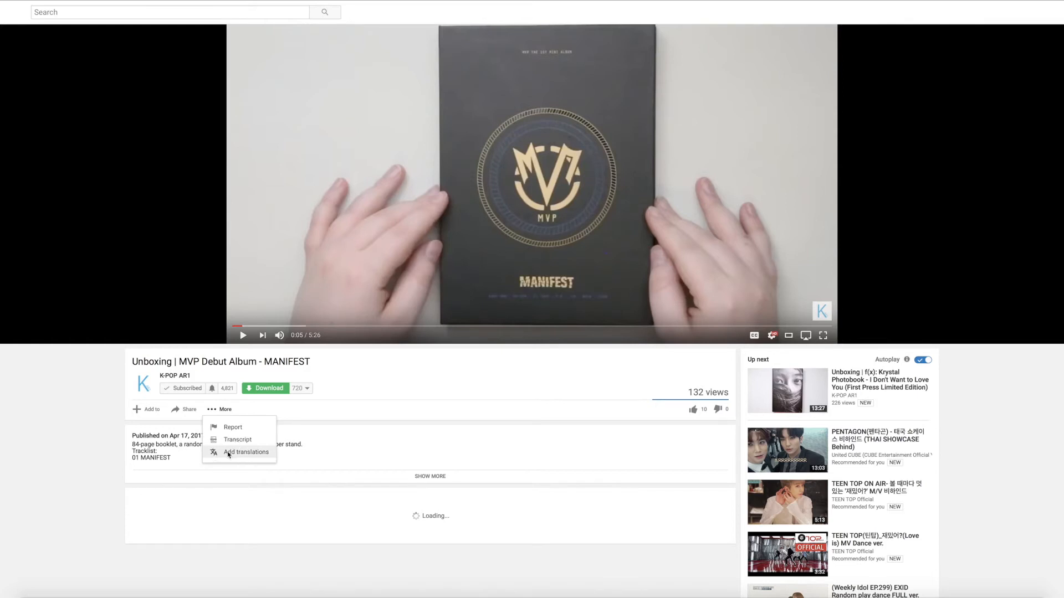
- Start a subtitle contribution for the MVP unboxing video via Add translations
{"action": "left_click", "coordinate": [246, 453]}
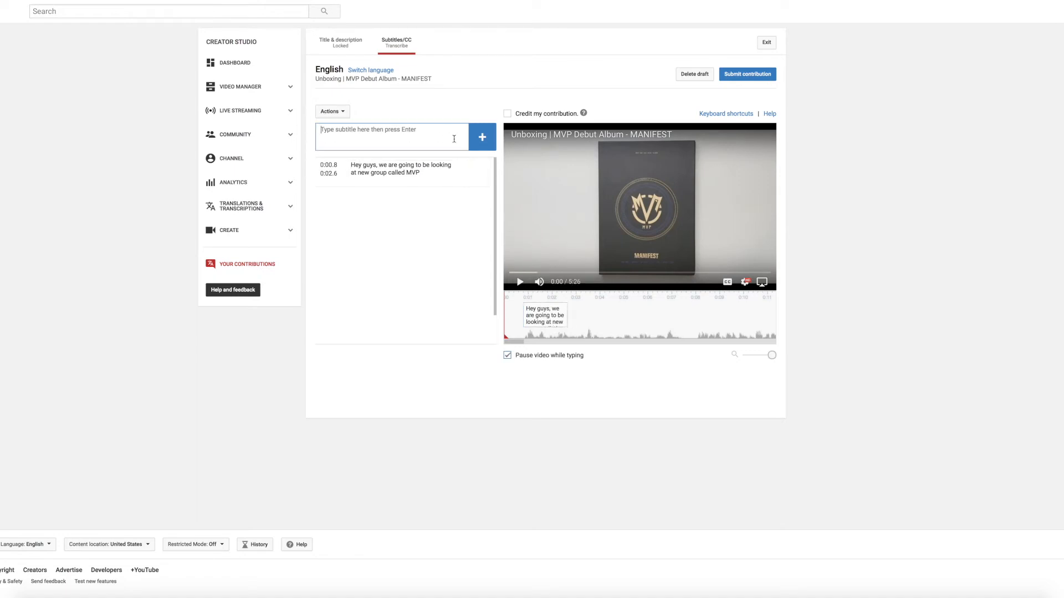
{"action": "mouse_move", "coordinate": [466, 264]}
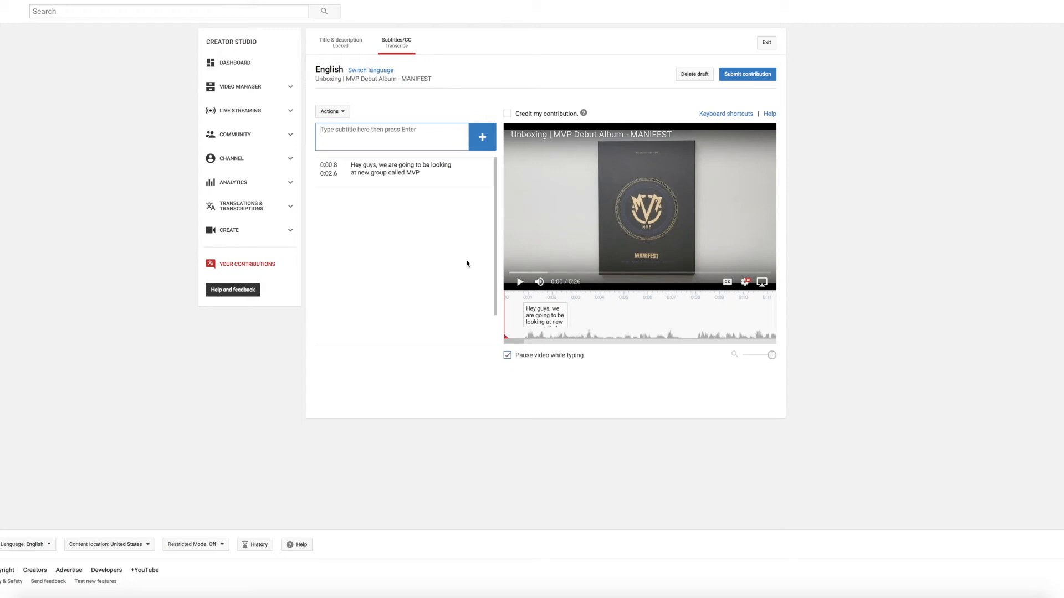
{"action": "left_click", "coordinate": [401, 168]}
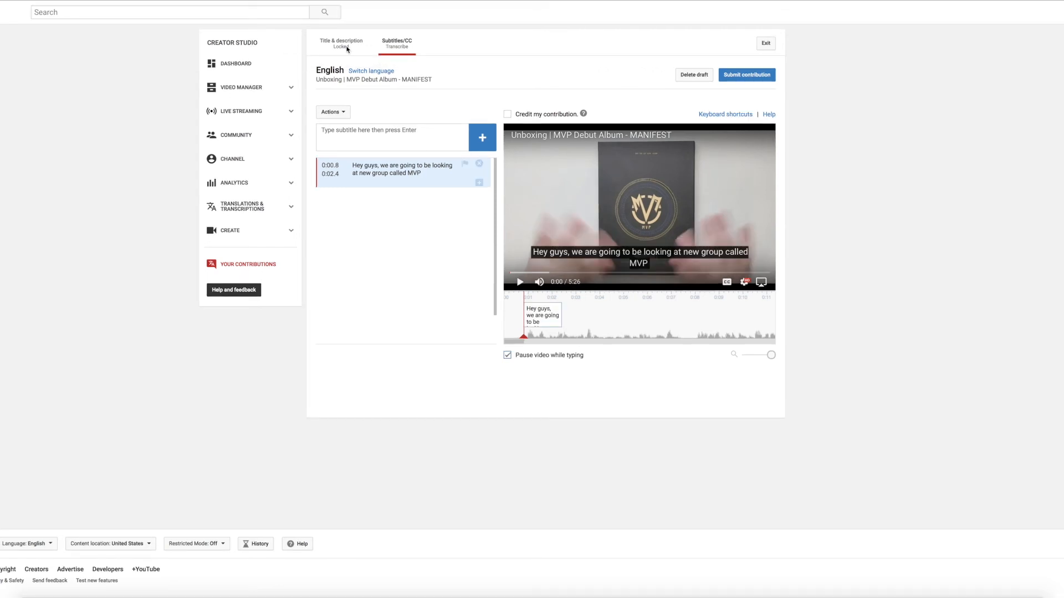
- Submit the English subtitle contribution as an unfinished draft
{"action": "left_click", "coordinate": [746, 74]}
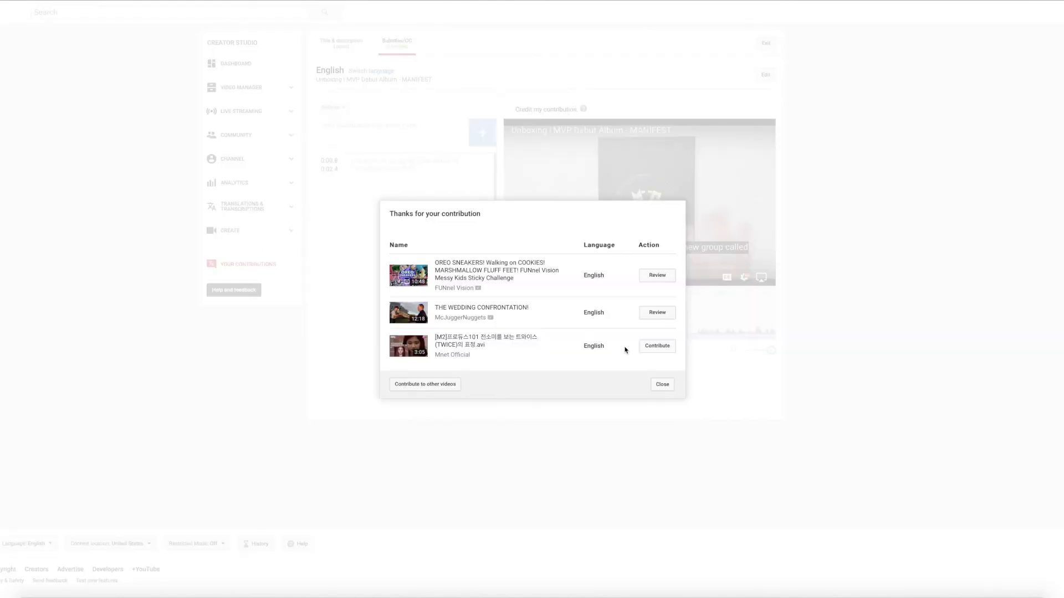